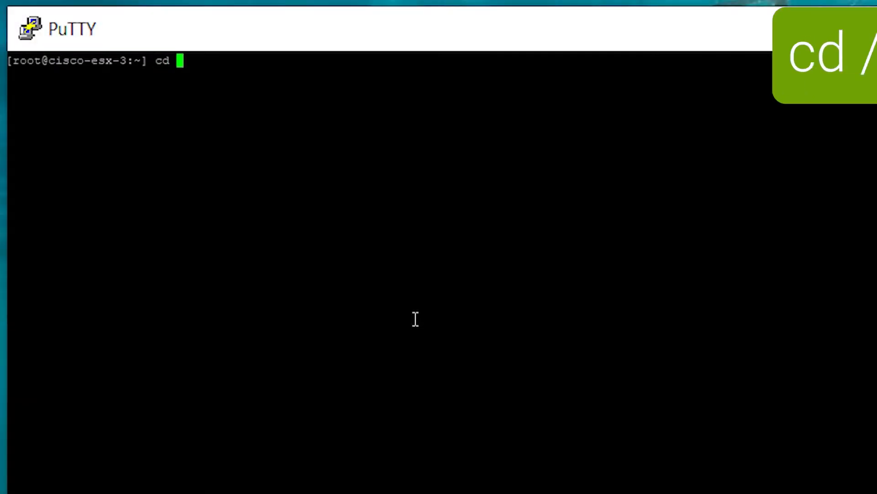
Change into /var/log and list its files sorted by modification time with ls -ltr
text(/var/)
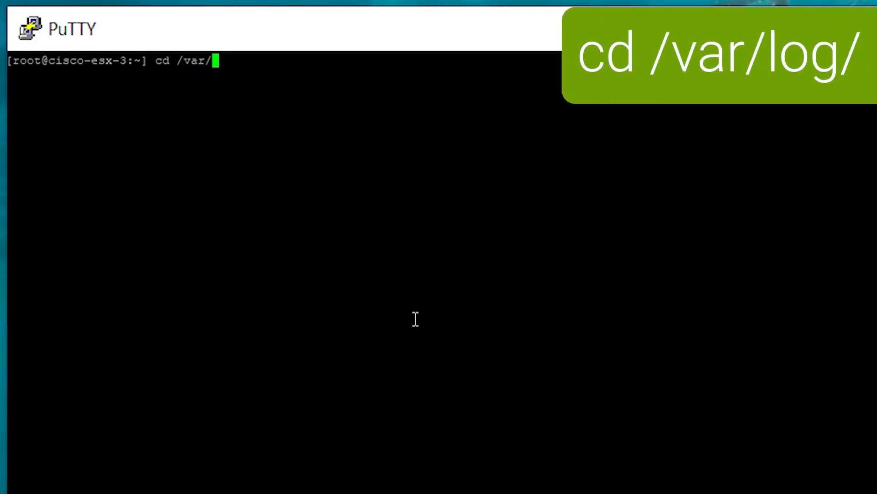
key(Return)
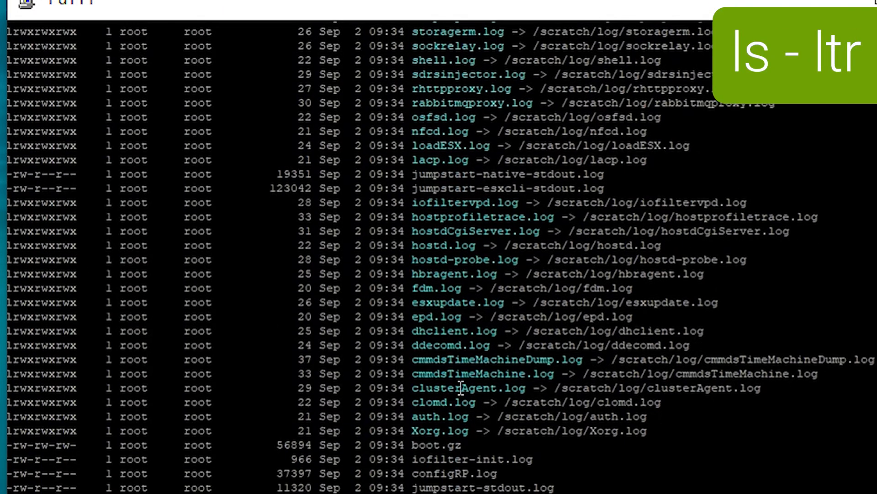
scroll(down, 3)
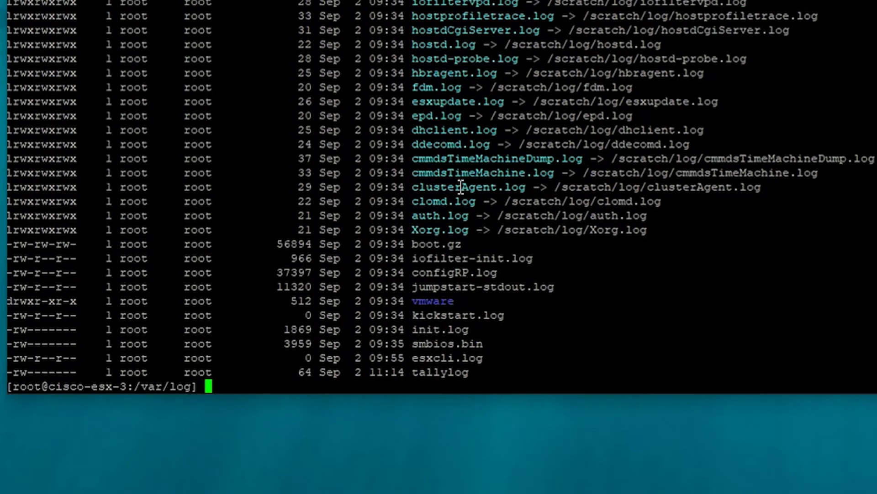
Search vmkwarning.log for boot messages using cat piped to grep
text(cat)
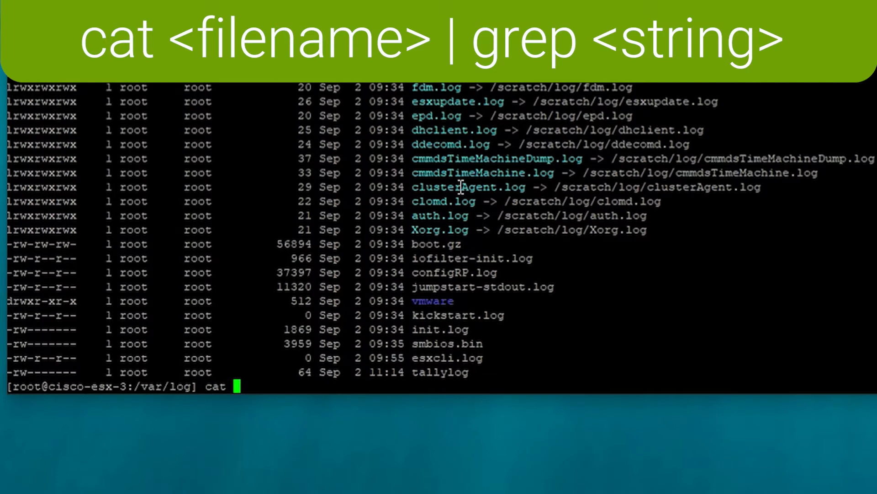
text(vmk)
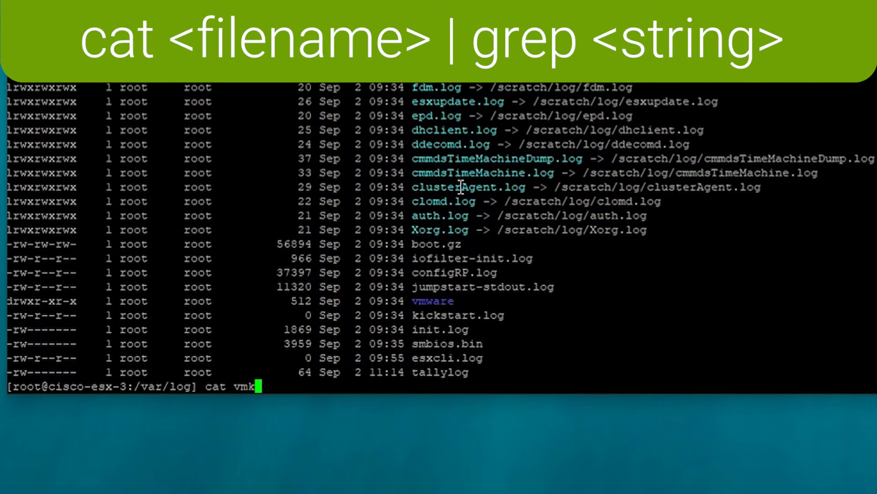
text(warning.log)
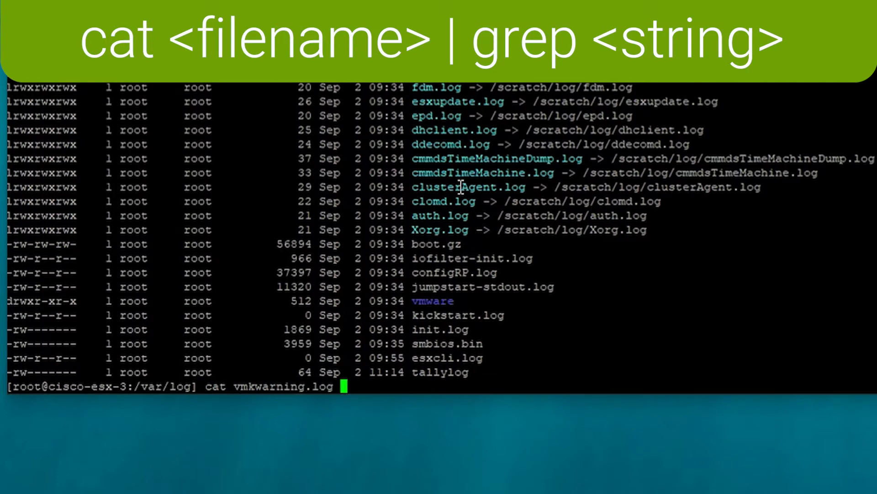
text(| grep boot)
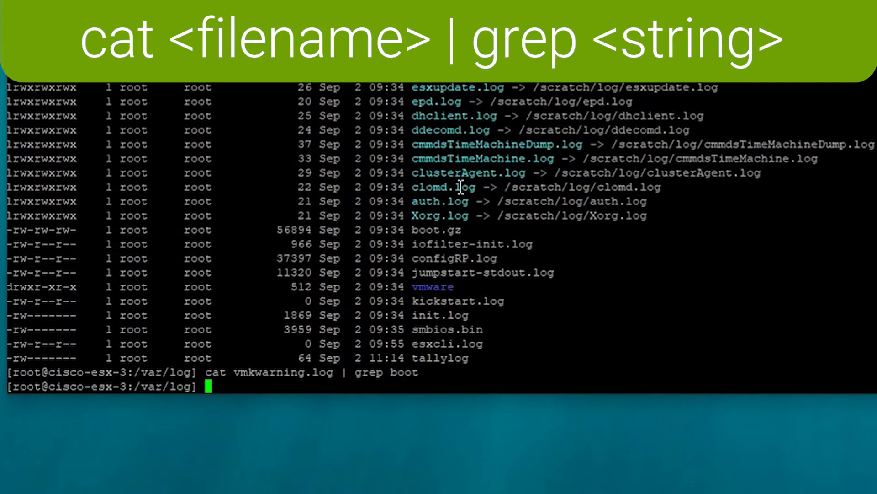
Search vobd.log for 'damaged' and vmkernel.log for 'corrupt' entries with cat | grep
text(cat vobd.log)
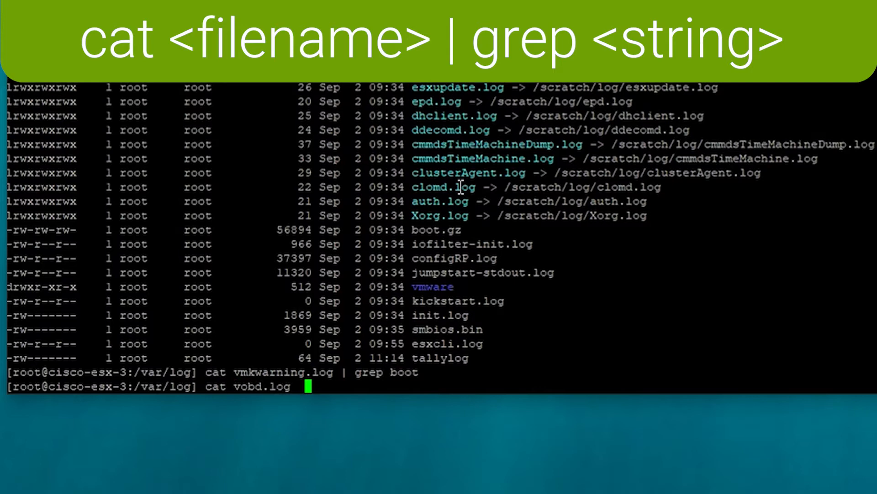
text(| grep da)
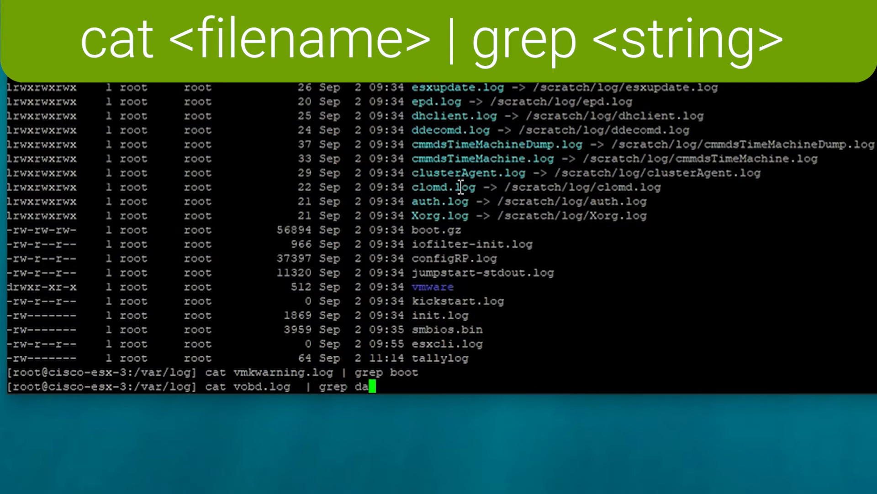
key(Return)
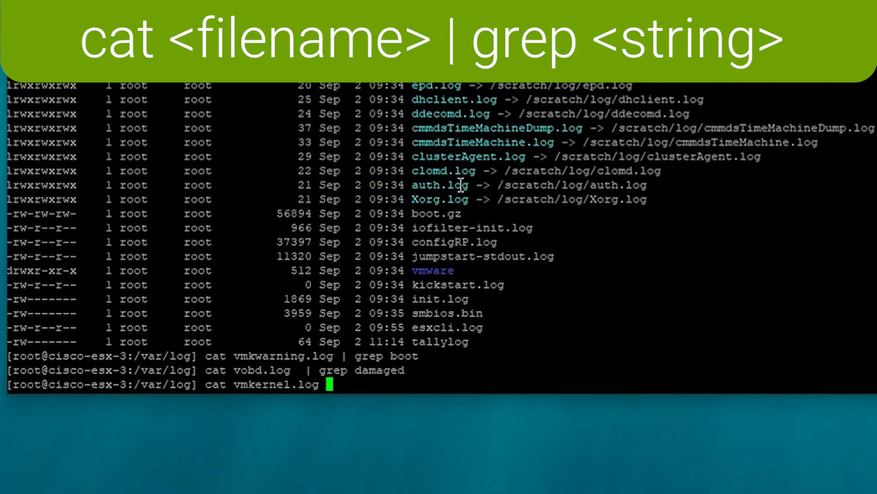
text(| grep corrup)
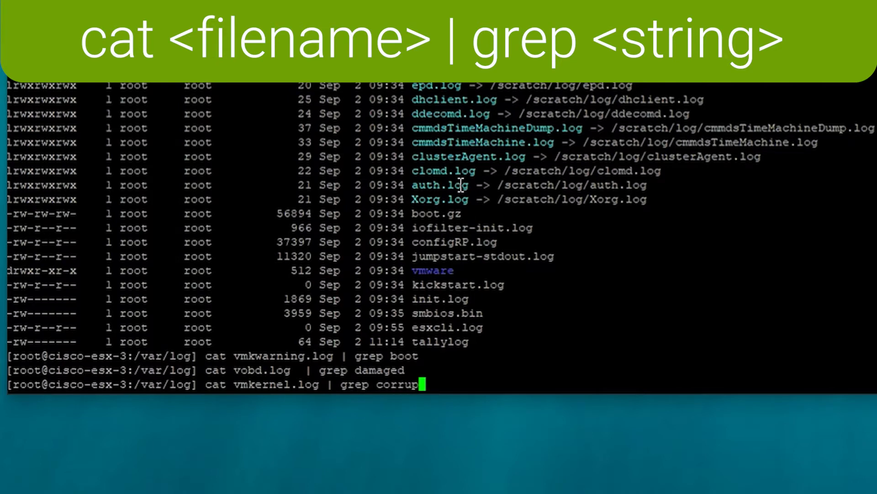
key(Return)
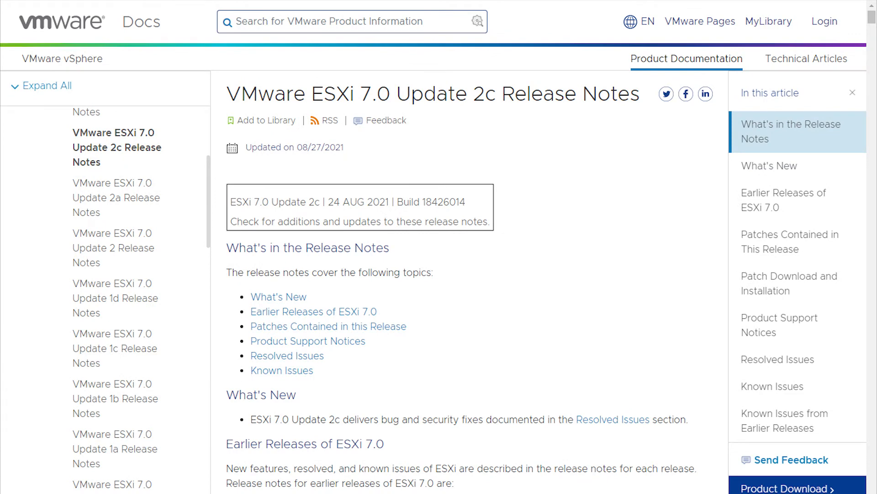
Scroll through the VMware ESXi 7.0 Update 2c Release Notes page
scroll(down, 3)
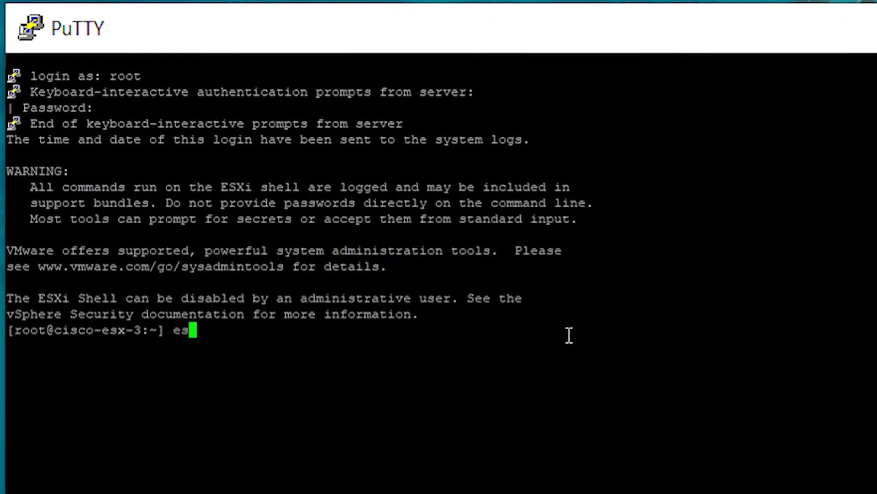
Run esxcli system settings advanced list -o "/UserVars/ToolsRamdisk" to show the setting's details
text(xcli)
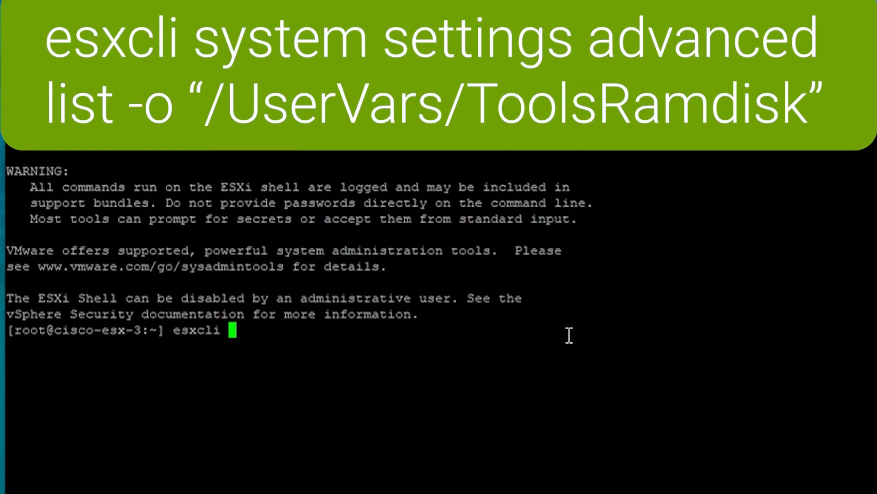
text(system)
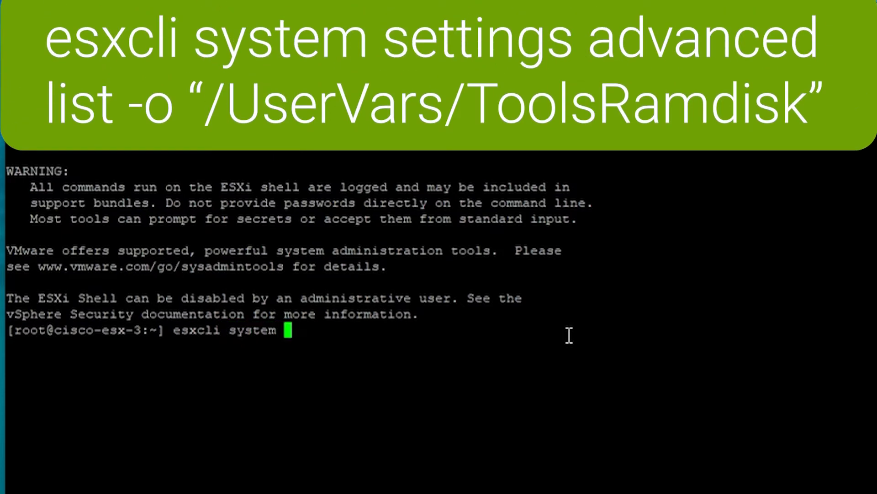
text(setting)
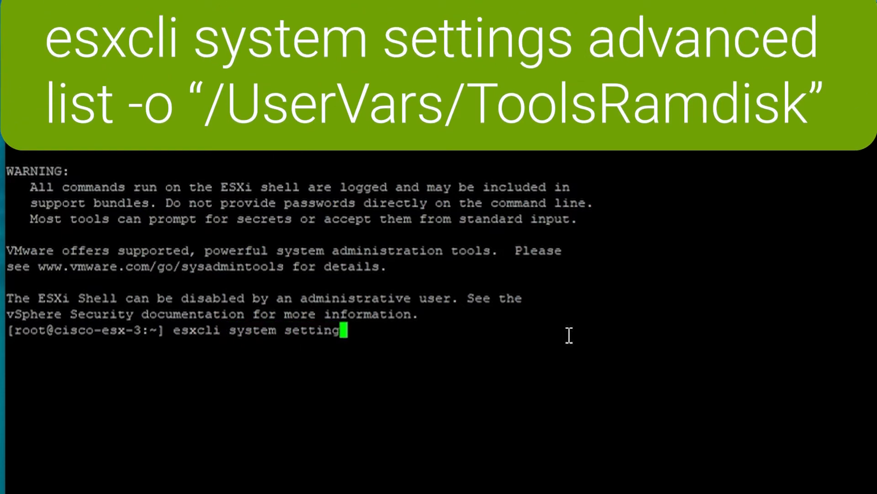
text(adv)
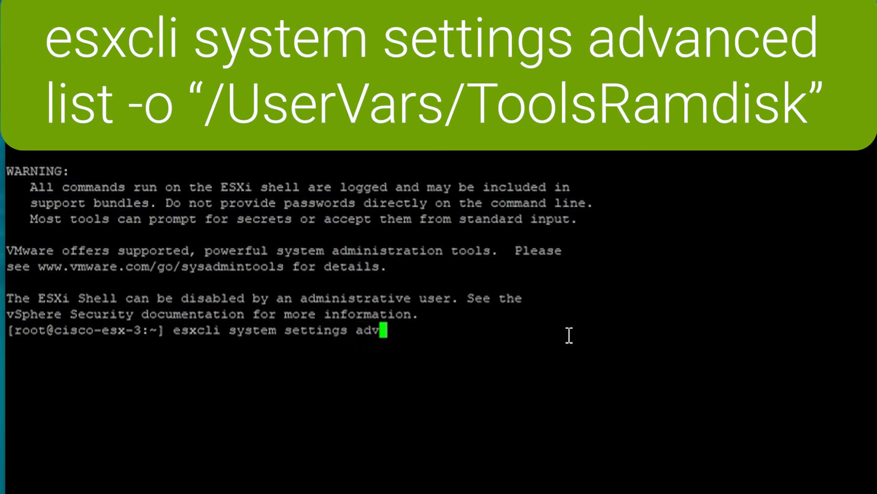
text(anced)
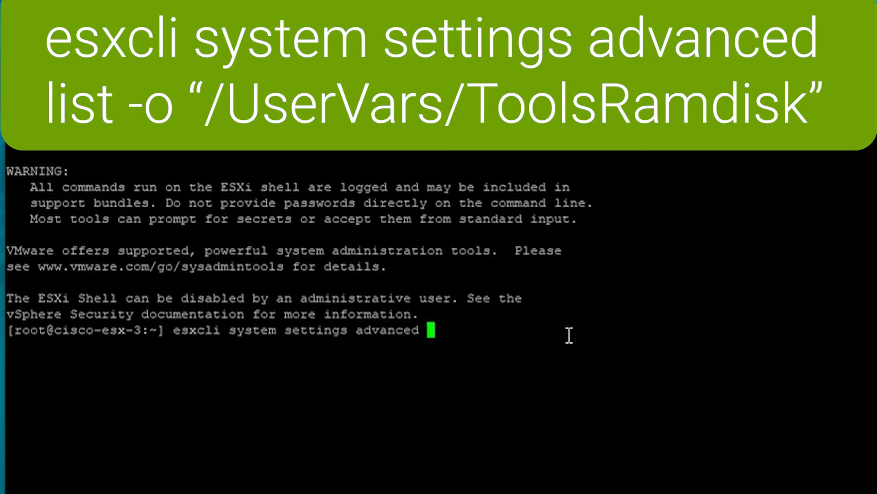
text(list -o)
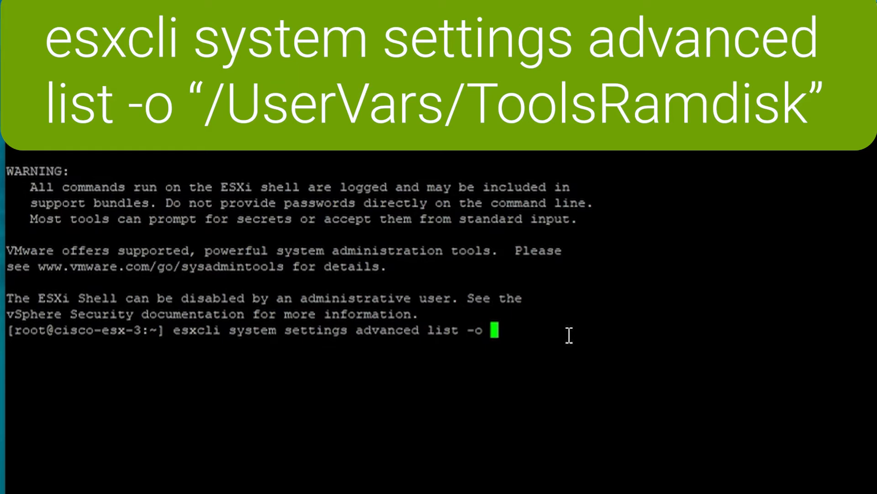
text("/UserVars/ToolsRamdisk")
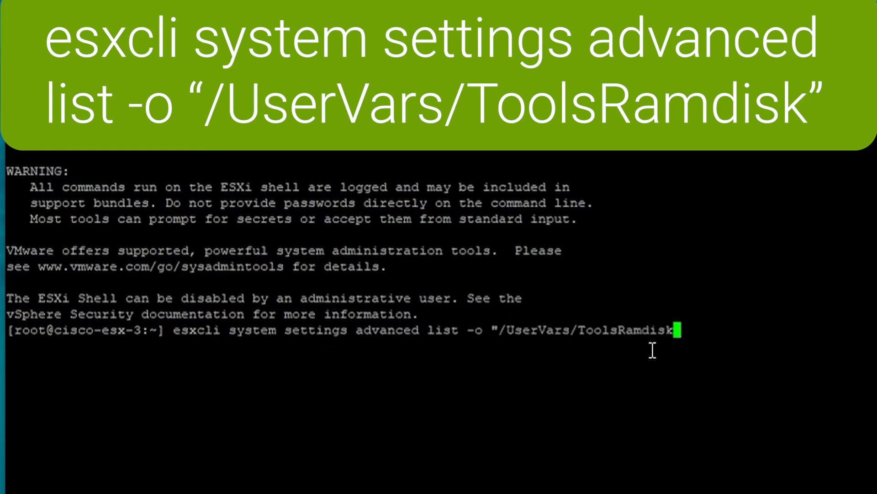
text(")
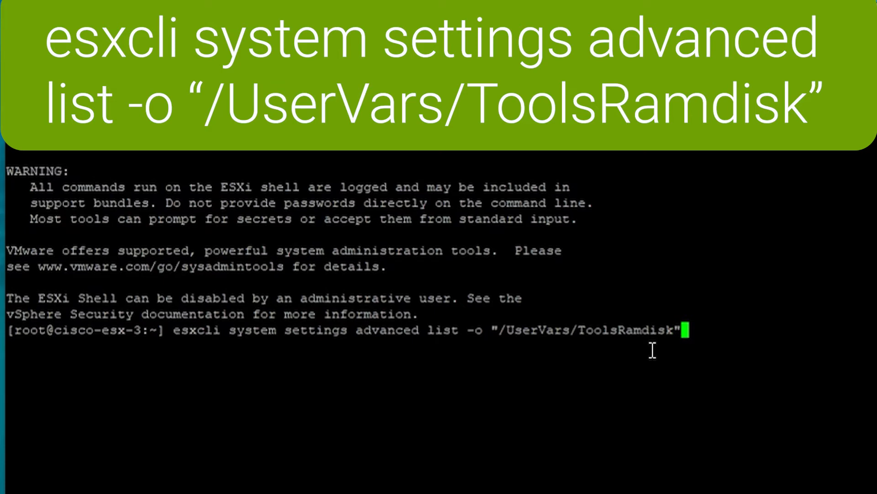
key(Return)
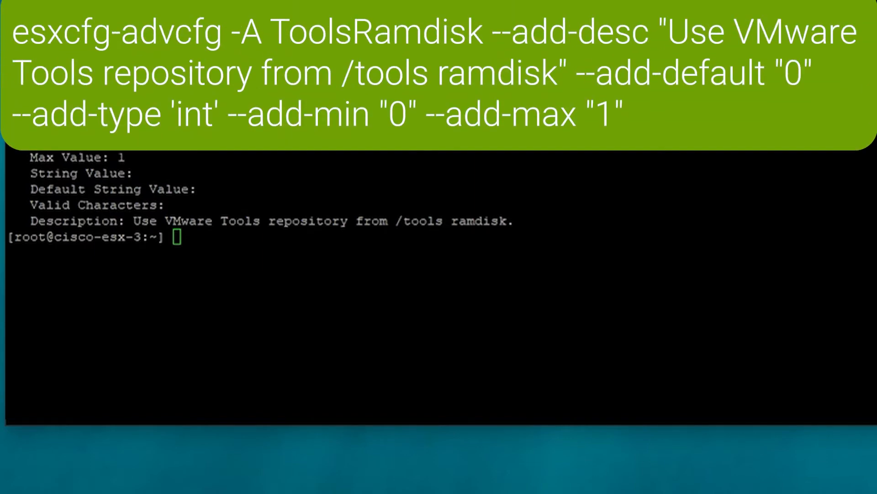
Set /UserVars/ToolsRamdisk to 1 with esxcli advanced set and re-list it to confirm Int Value 1
key(Return)
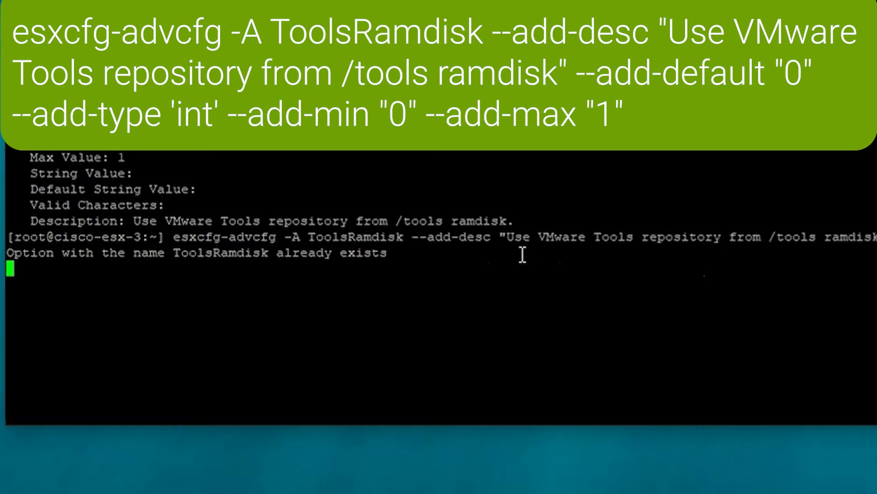
text(esxcli system settings advanced set -o /UserVars/ToolsRamdisk -i 1)
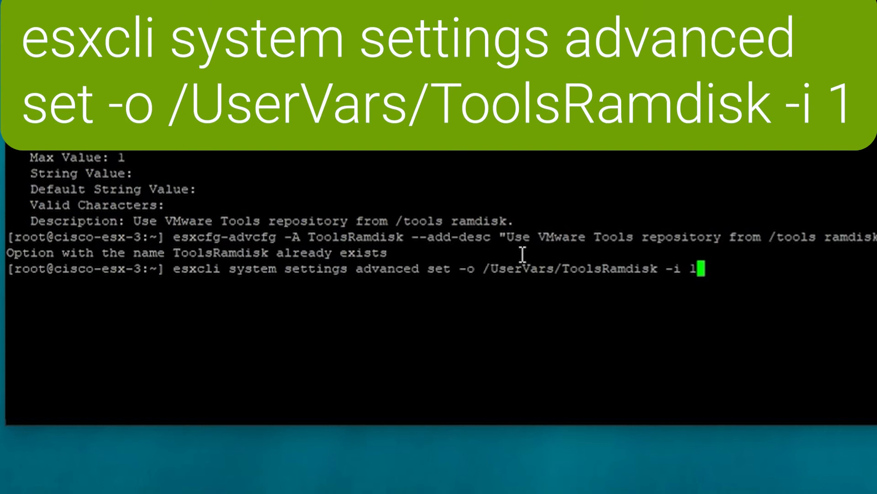
mouse_move(475, 285)
text(esxcli system settings advanced list -o "/UserVars/ToolsRamdisk")
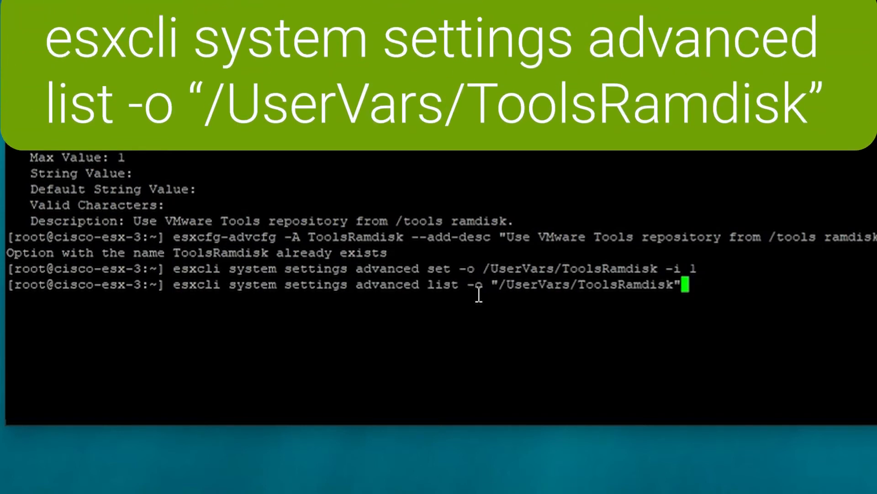
key(Return)
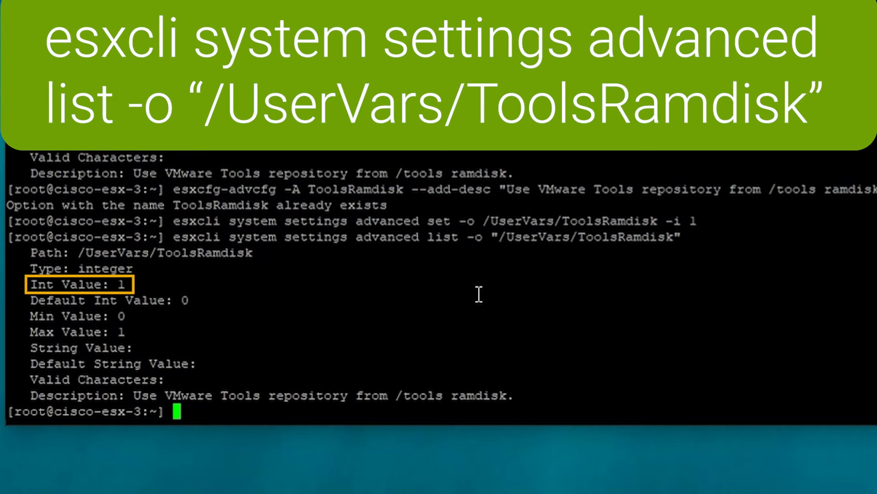
text(cd /tools)
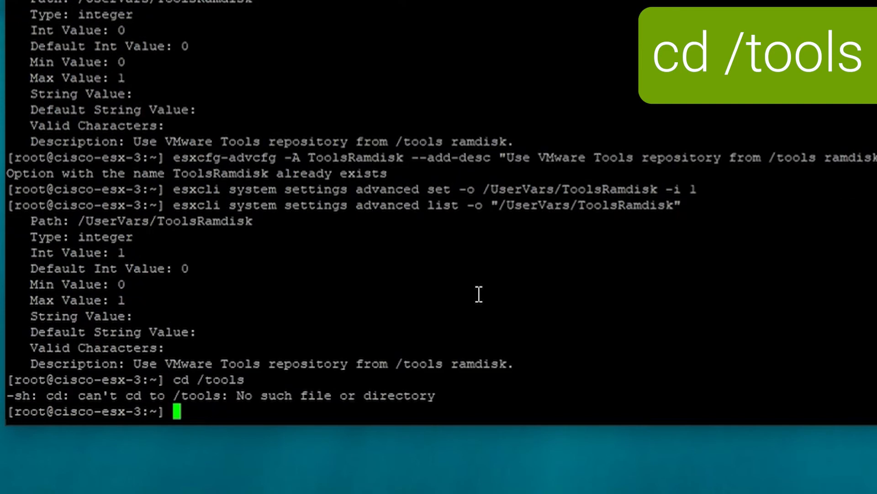
Reboot the ESXi host with the reboot command
text(reb)
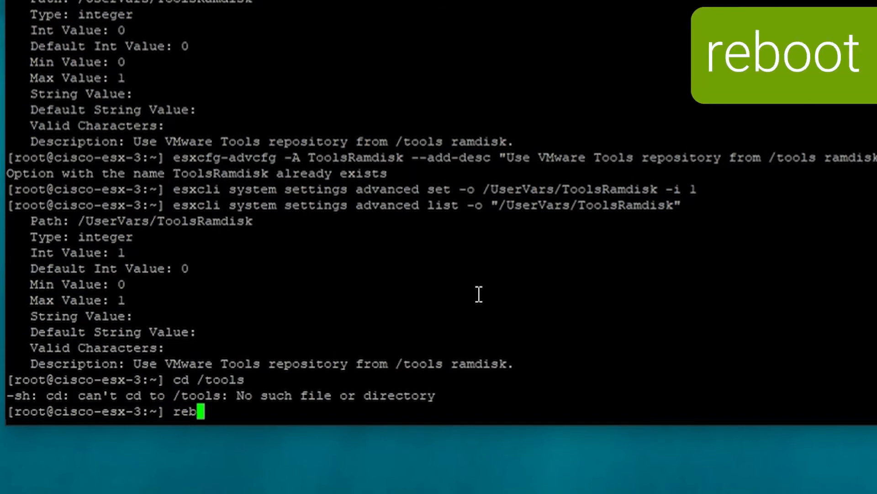
text(oot)
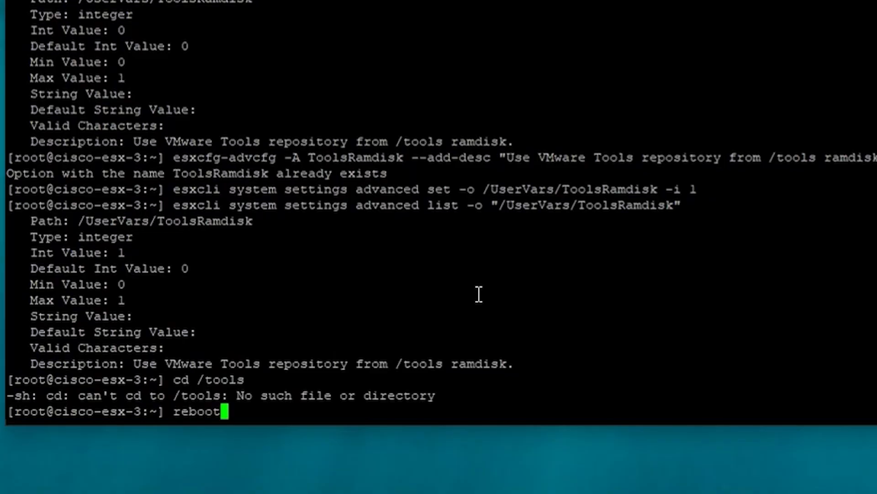
key(Return)
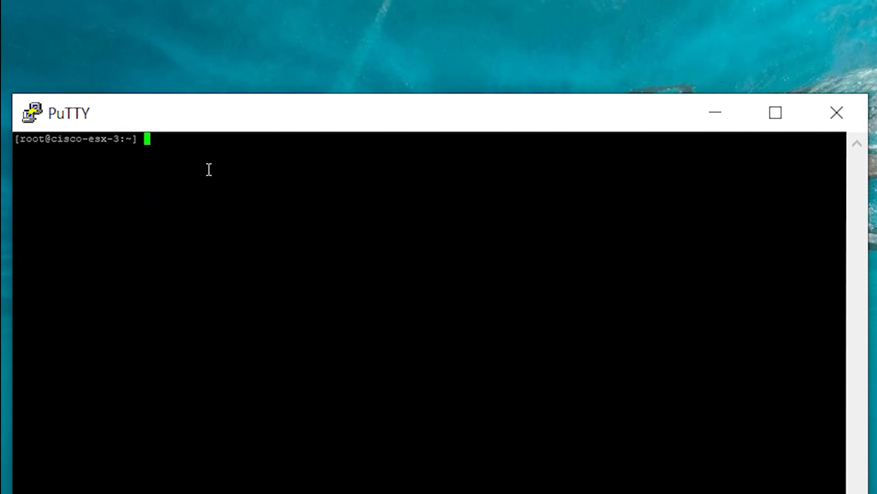
List the host's ramdisks with esxcli system visorfs ramdisk list and recheck ToolsRamdisk
text(esxcli system visorfs ramdisk list)
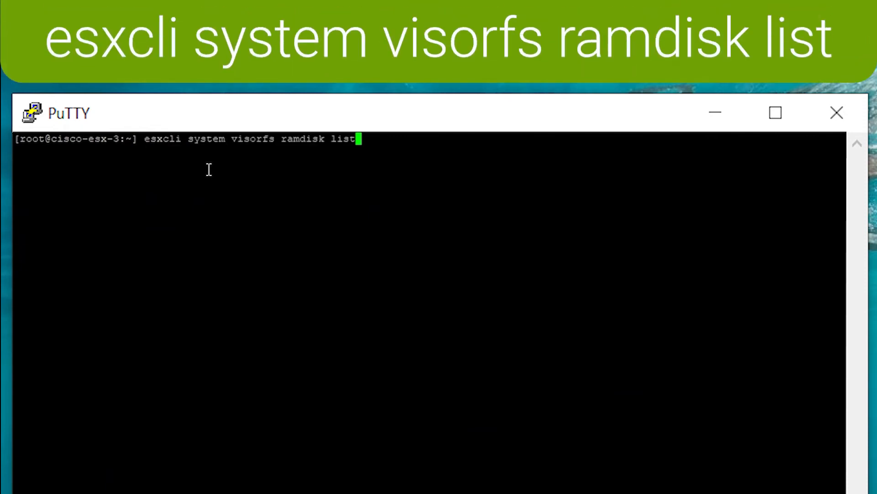
key(Return)
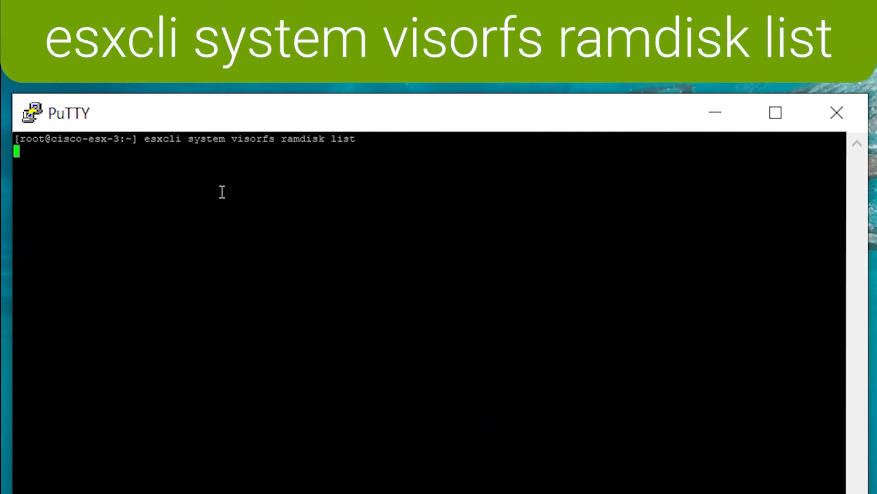
key(Return)
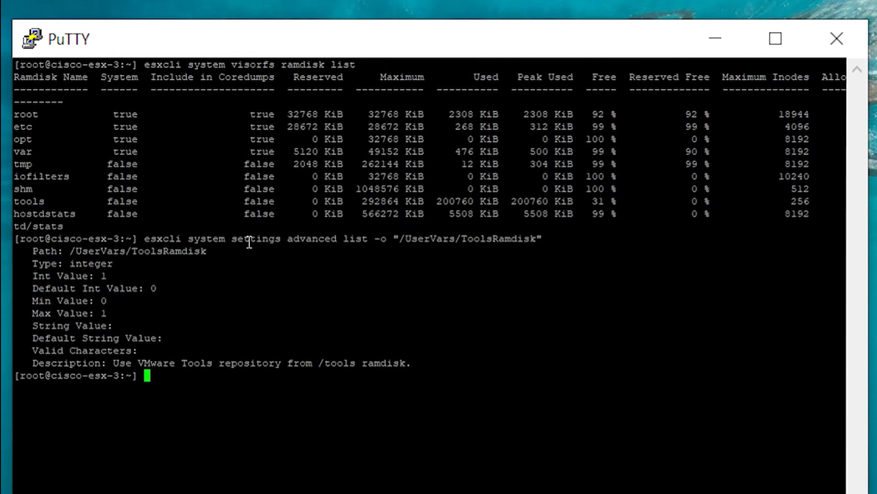
Change into /tools and list its contents, showing floppies and vmtools
text(cd /tools)
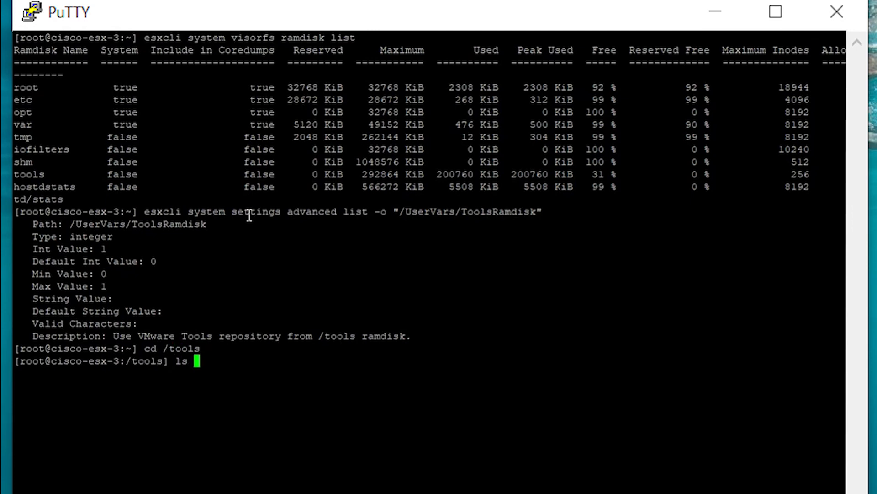
key(Return)
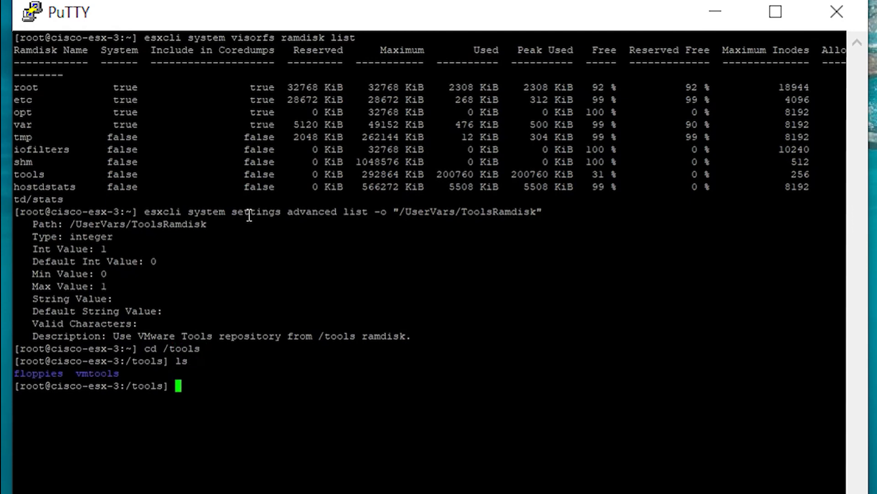